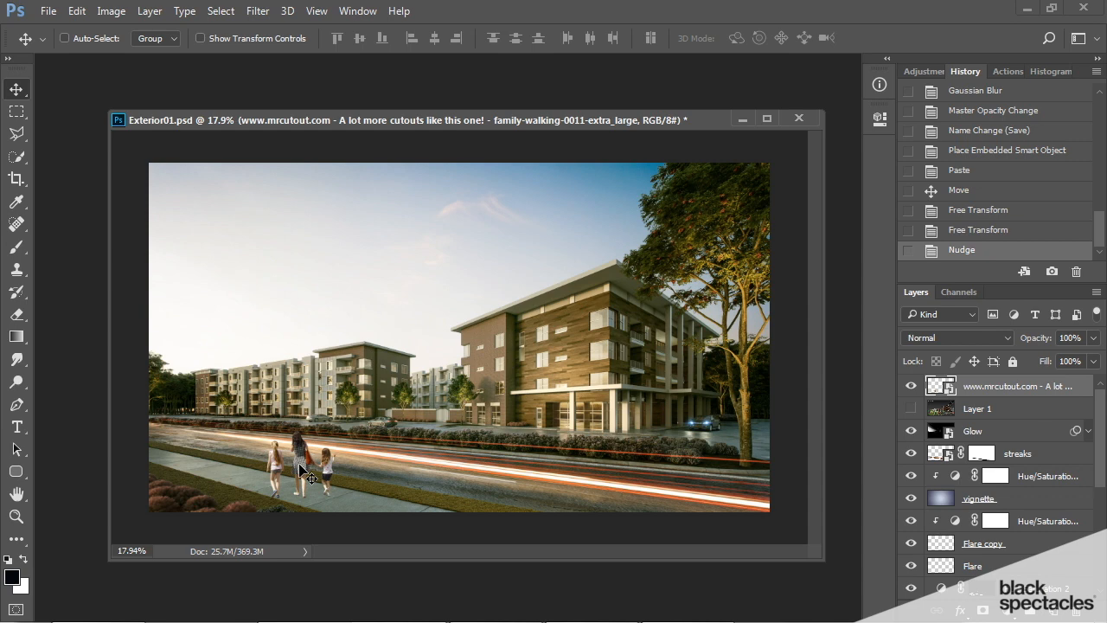
mouse_move(302, 481)
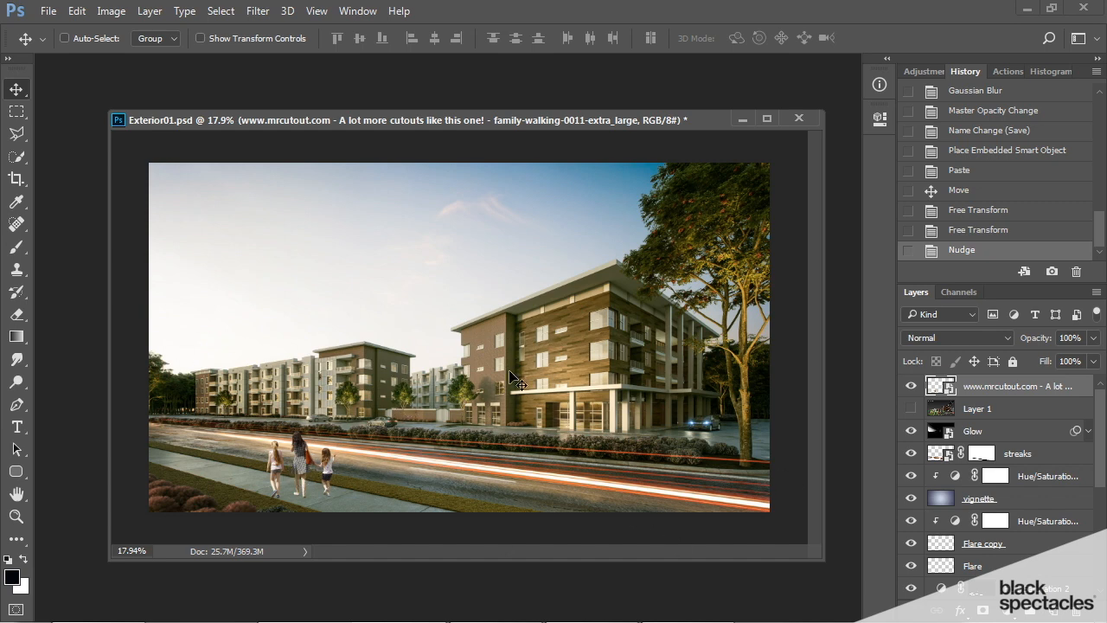
mouse_move(259, 481)
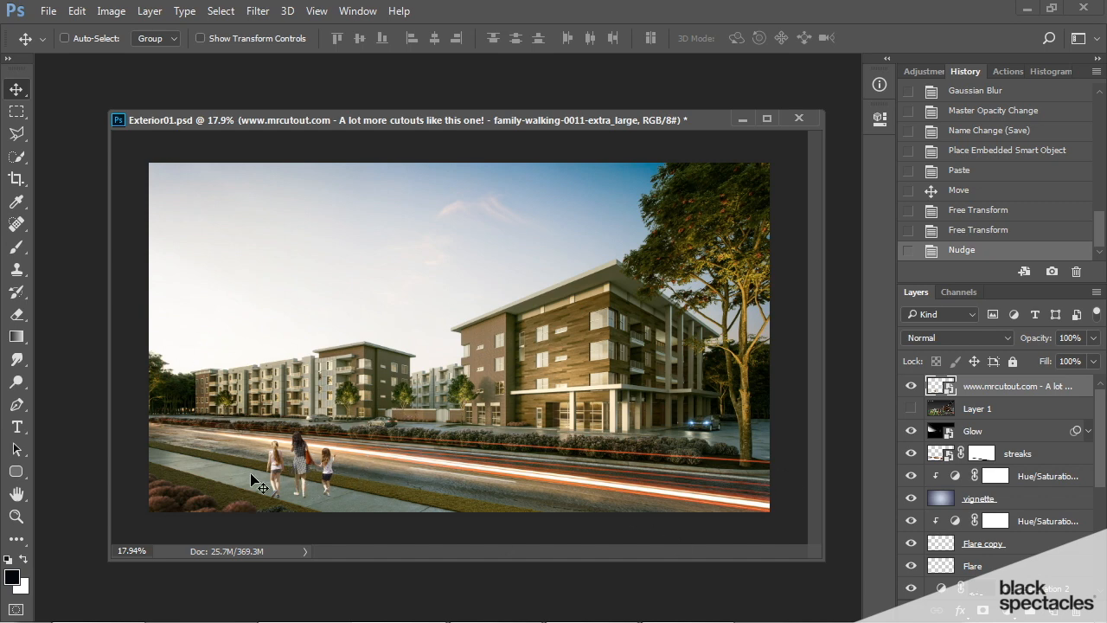
mouse_move(253, 491)
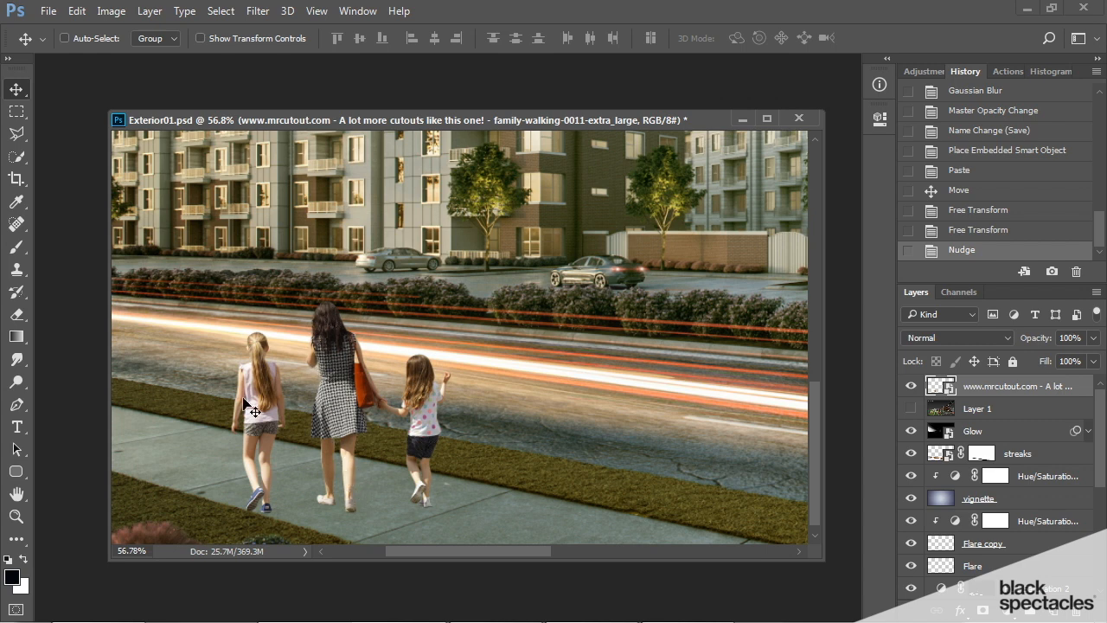
mouse_move(436, 443)
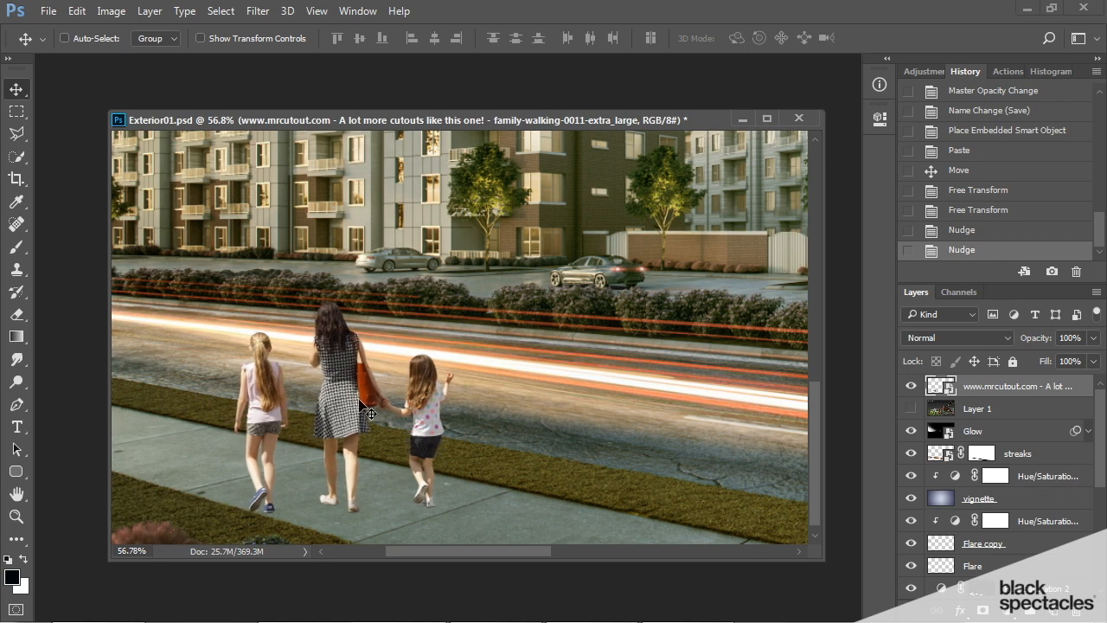
Flip the walking-family cutout horizontally via Edit > Transform > Flip Horizontal
left_click(76, 10)
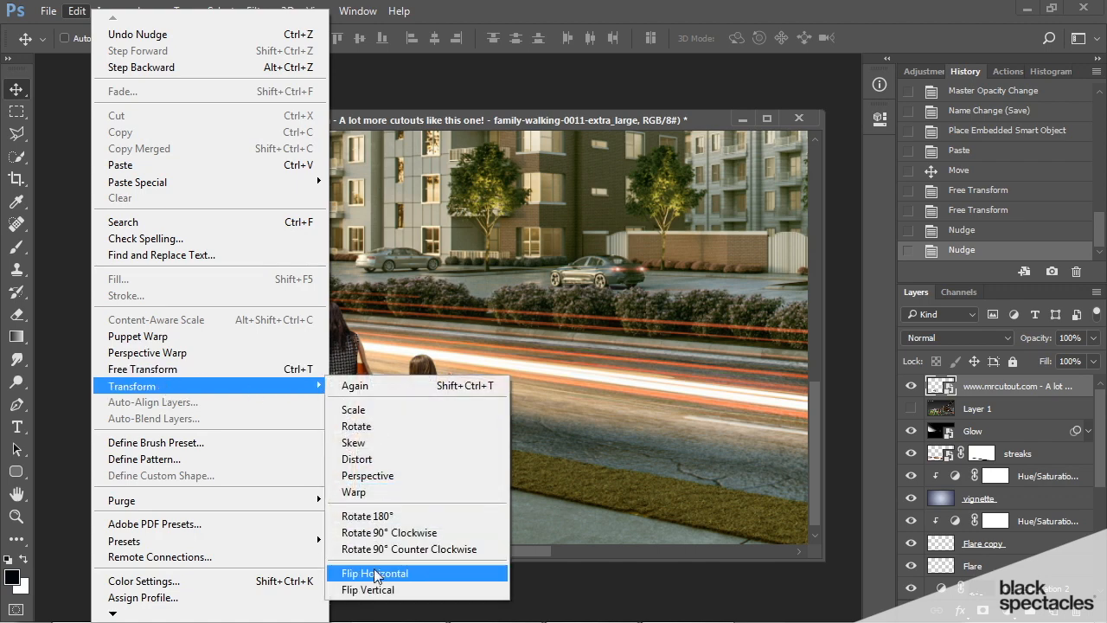
left_click(374, 573)
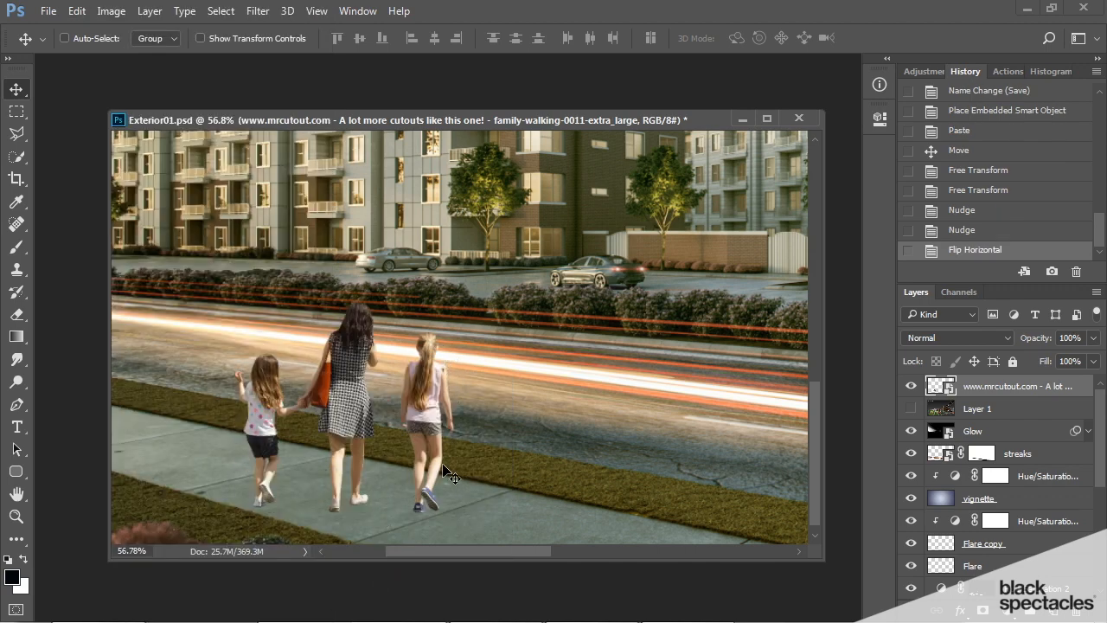
mouse_move(407, 470)
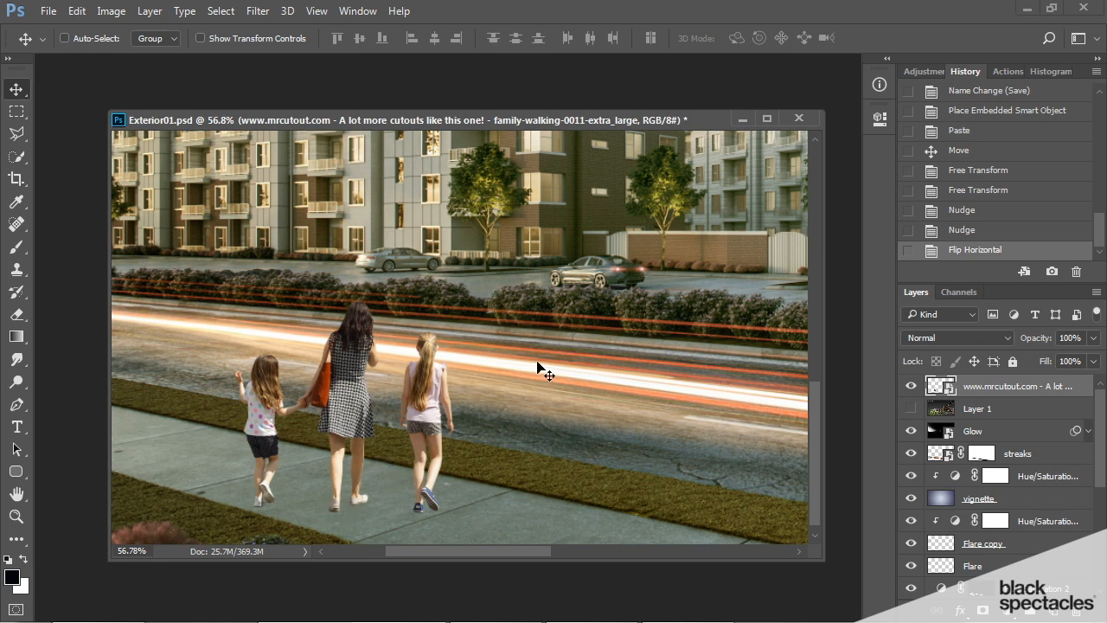
mouse_move(362, 485)
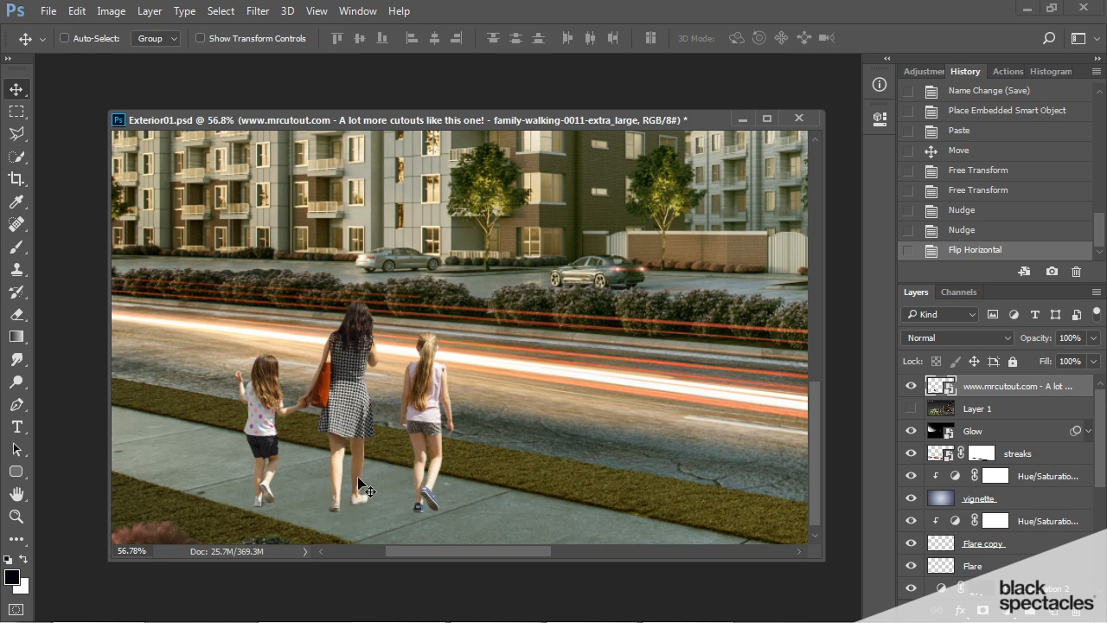
mouse_move(357, 512)
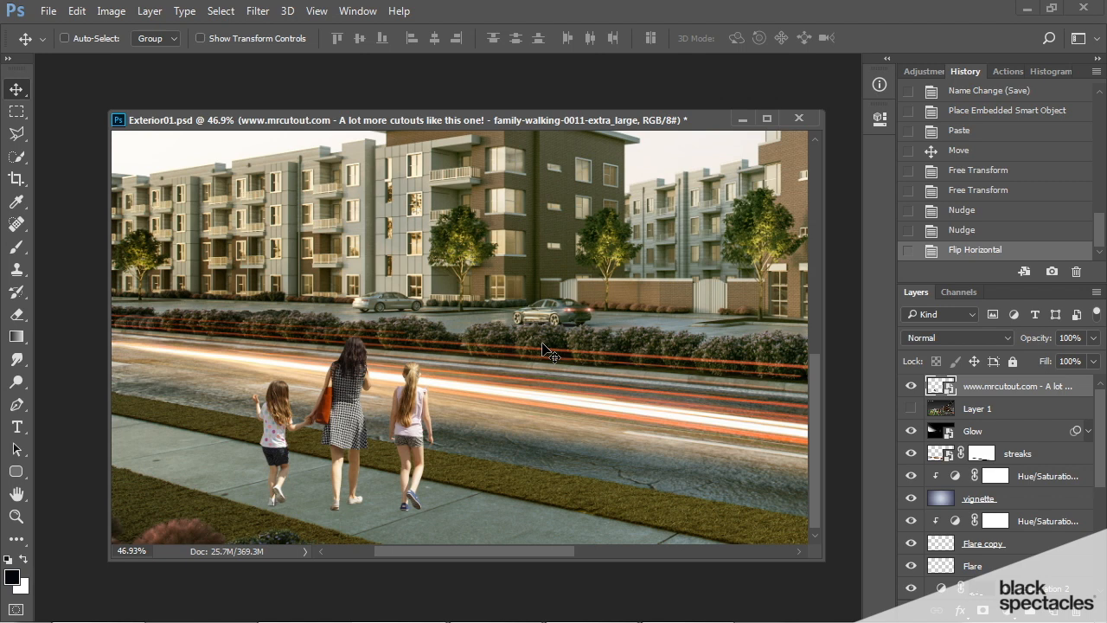
mouse_move(320, 413)
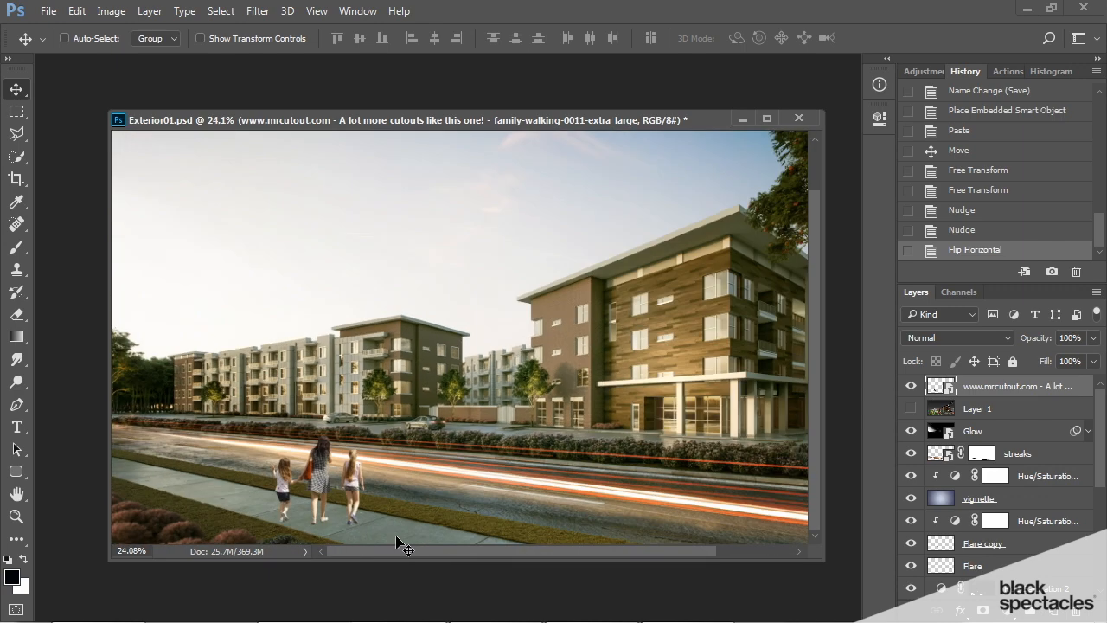
mouse_move(543, 478)
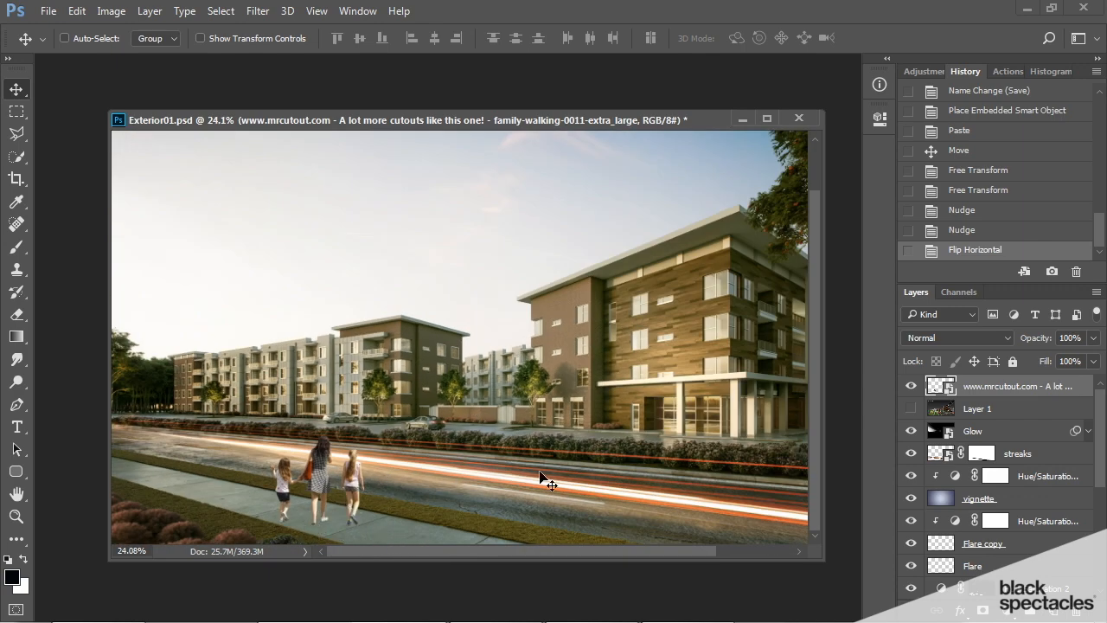
mouse_move(186, 502)
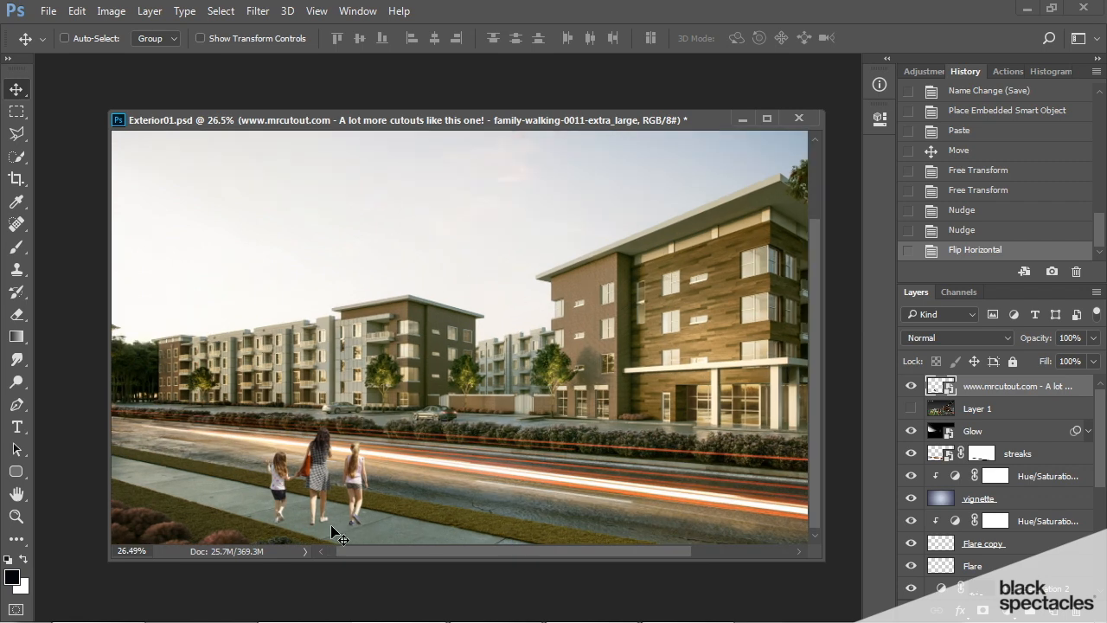
mouse_move(315, 493)
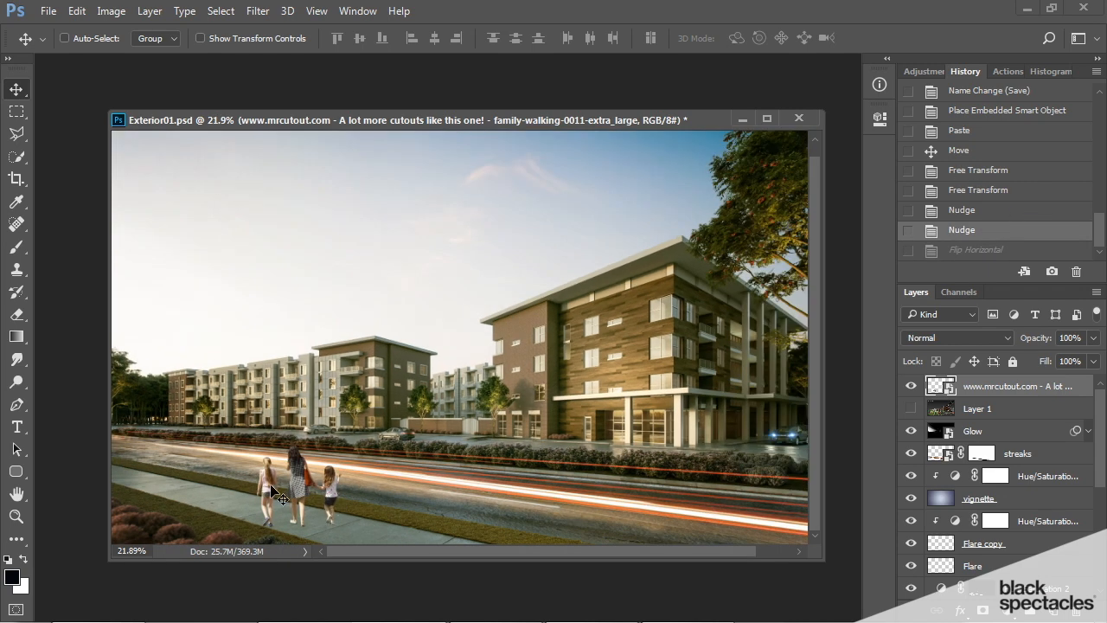
mouse_move(291, 502)
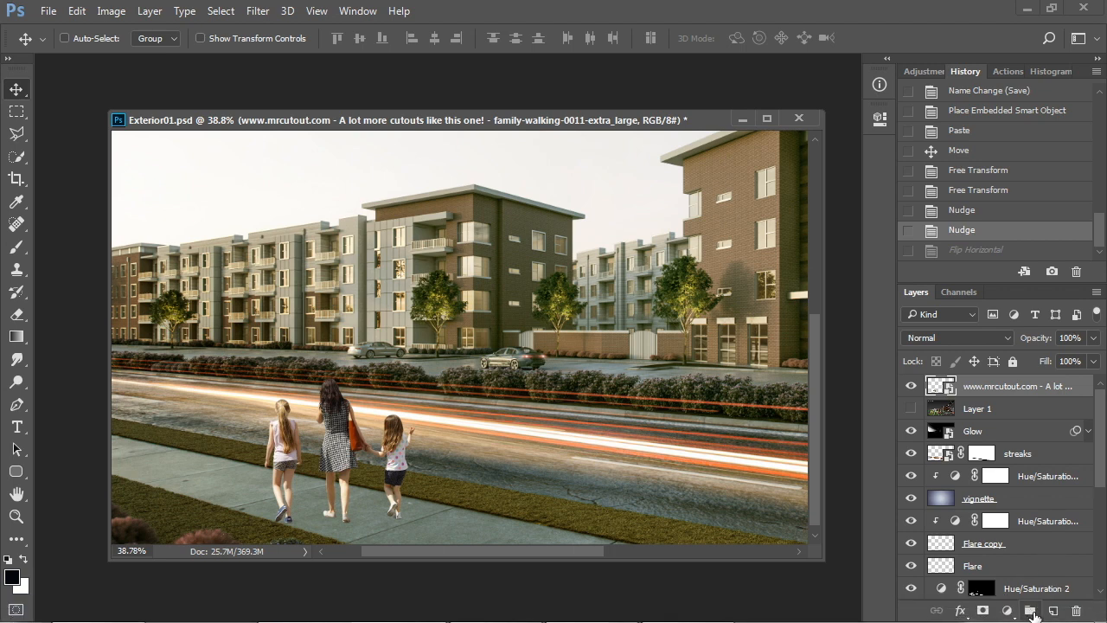
mouse_move(1031, 609)
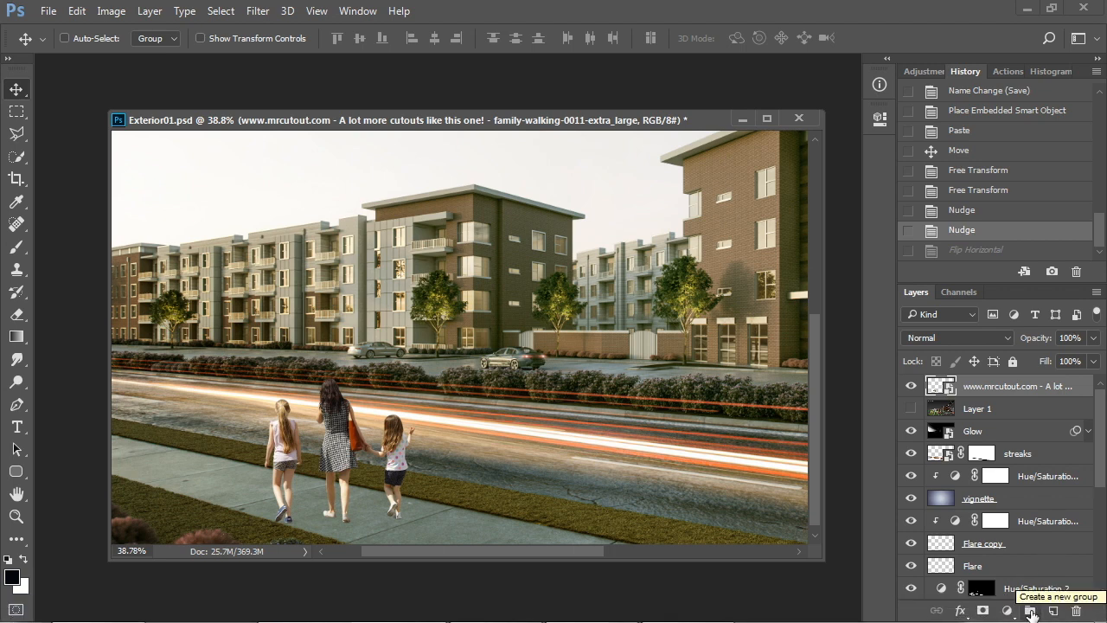
Group the family cutout into a new 'people' group and toggle its visibility to check
left_click(1031, 611)
type("people")
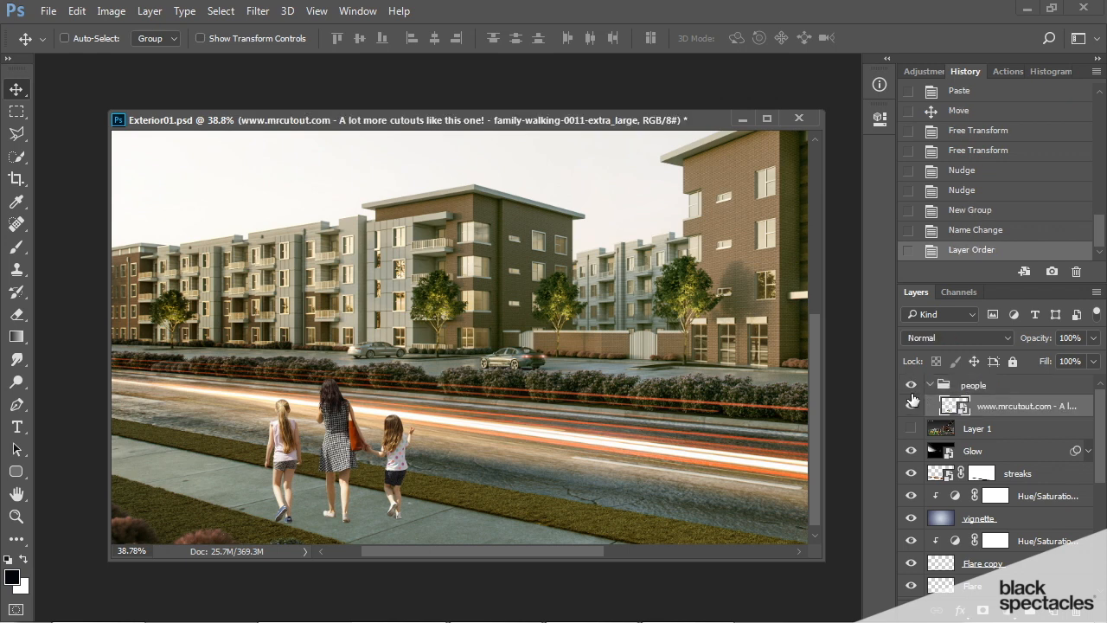
left_click(910, 384)
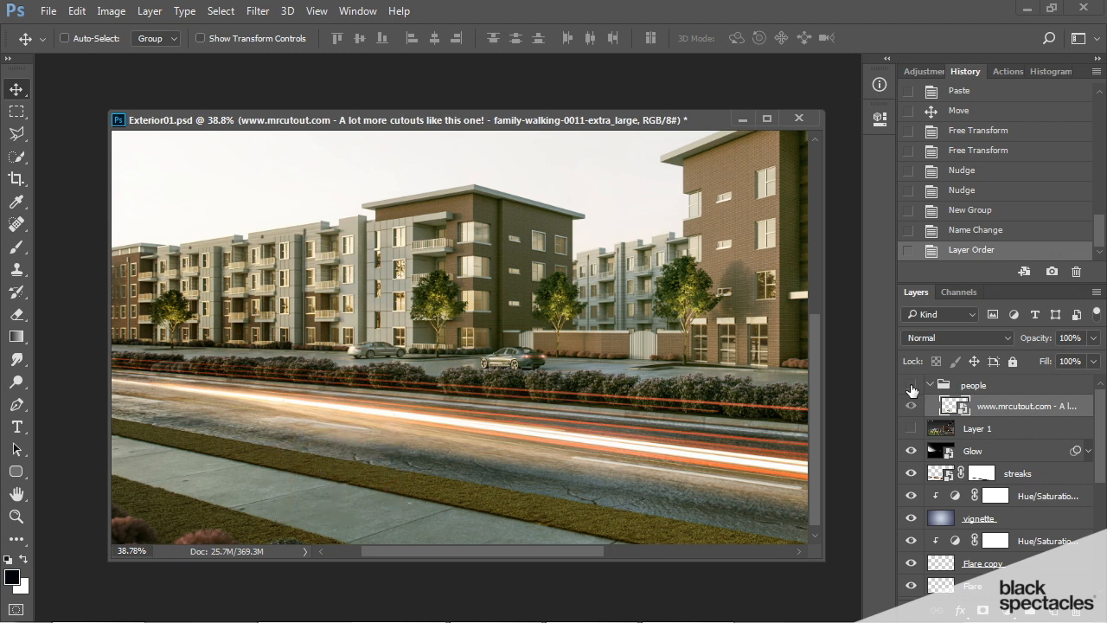
mouse_move(910, 391)
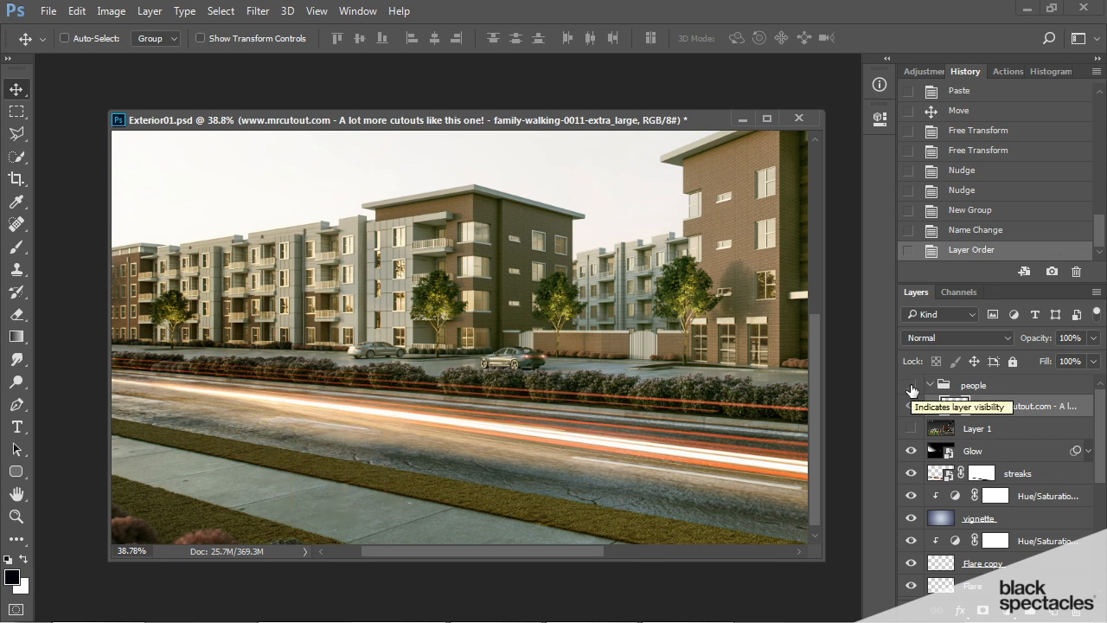
left_click(910, 384)
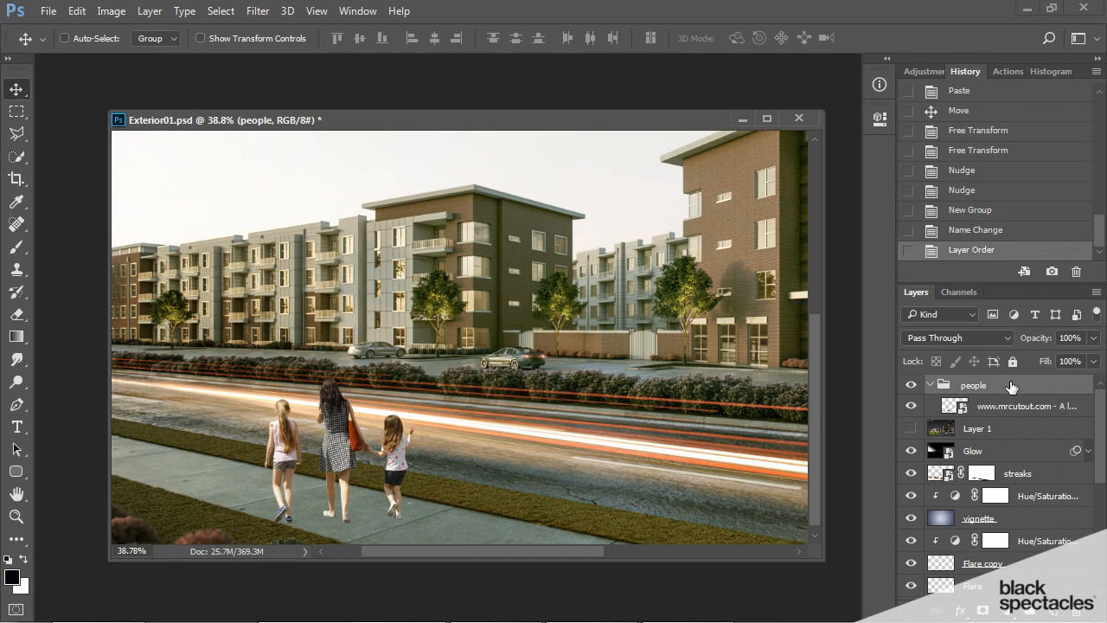
mouse_move(1014, 390)
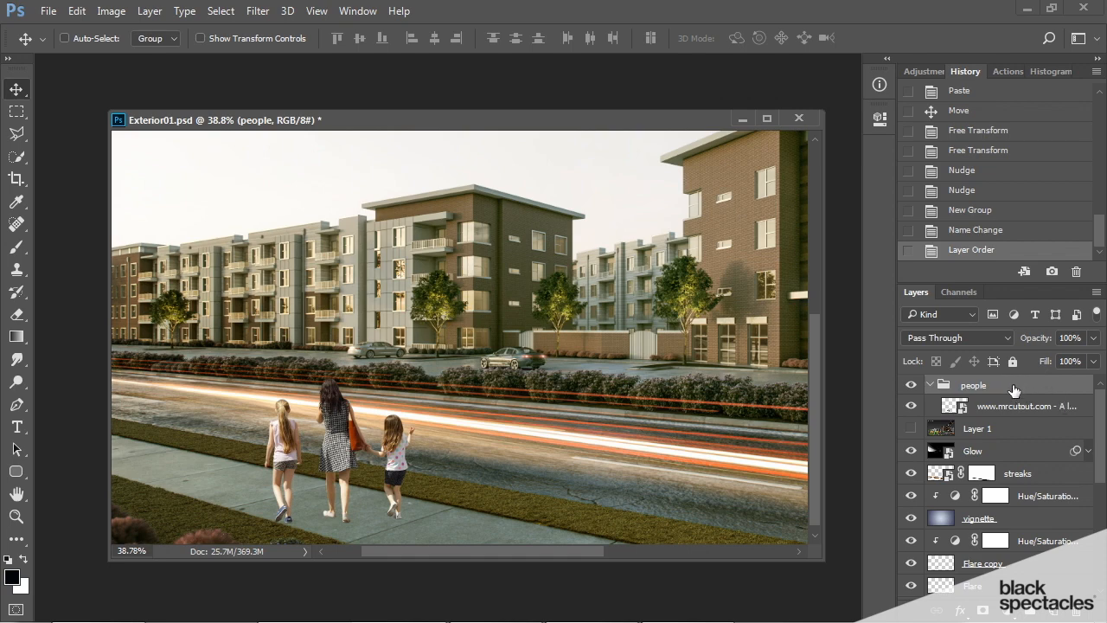
Give the 'people' group a red colour label from its context menu
right_click(973, 384)
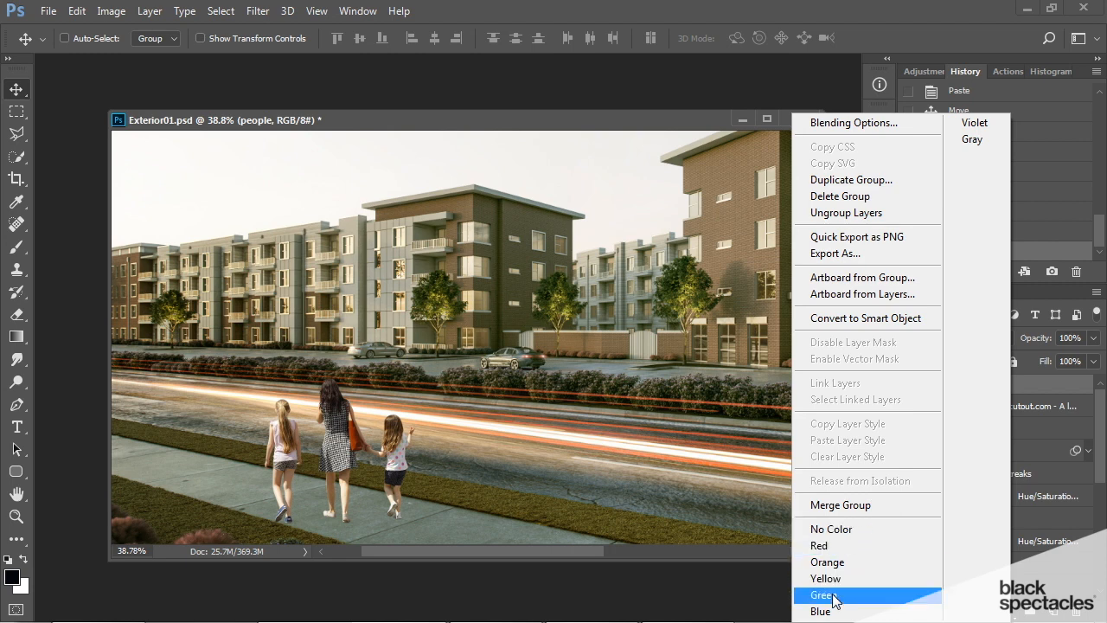
left_click(824, 595)
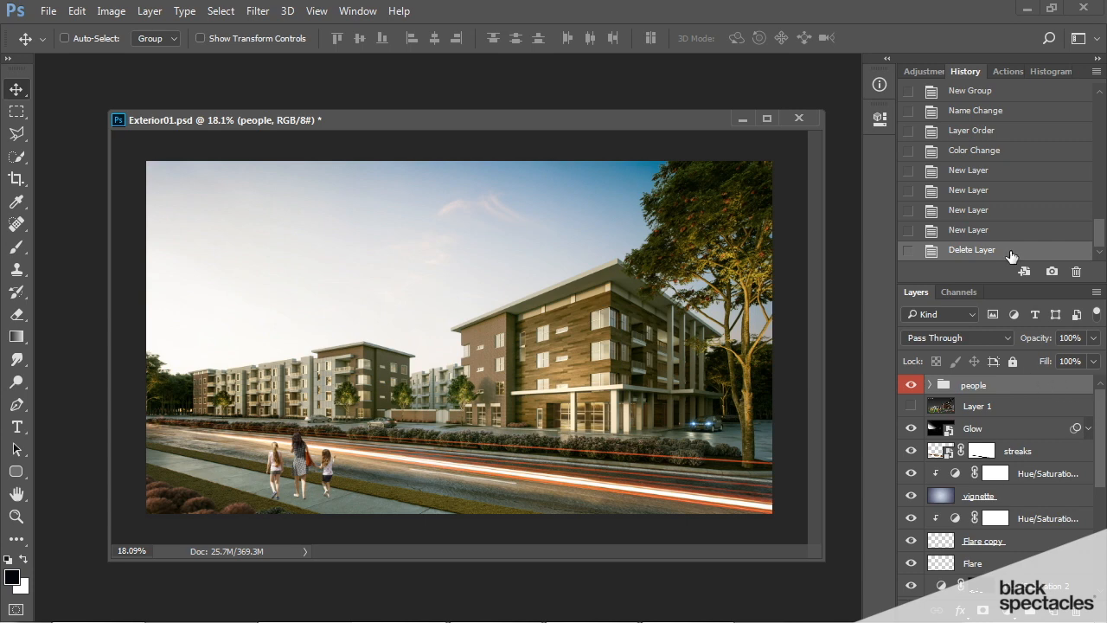
Show the Adjustments list to add a greyscale Hue/Saturation layer on top
left_click(922, 70)
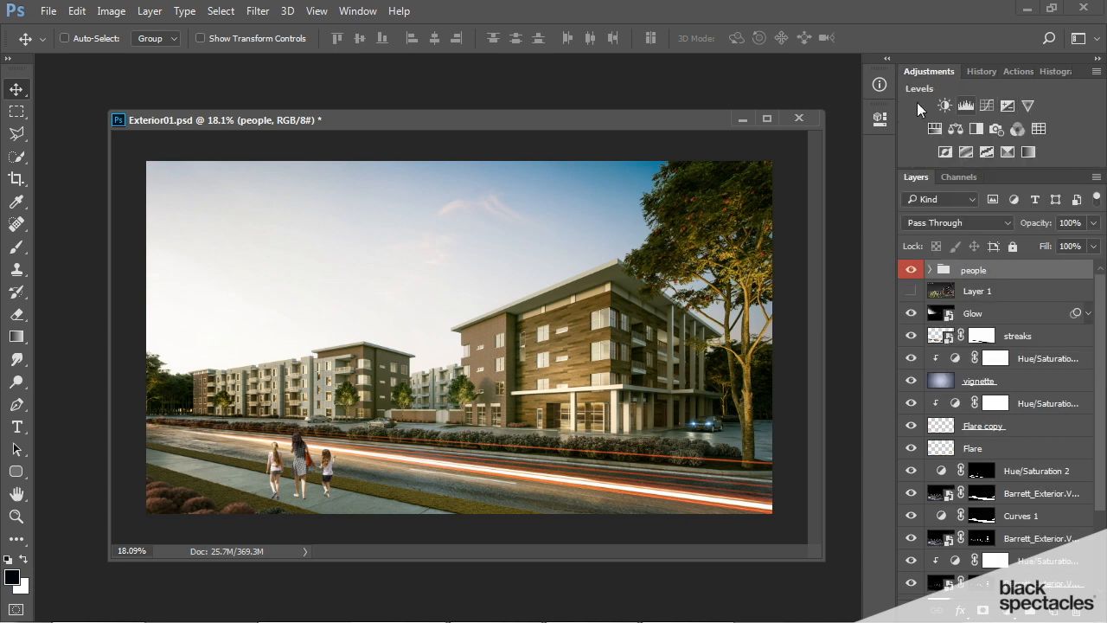
mouse_move(934, 128)
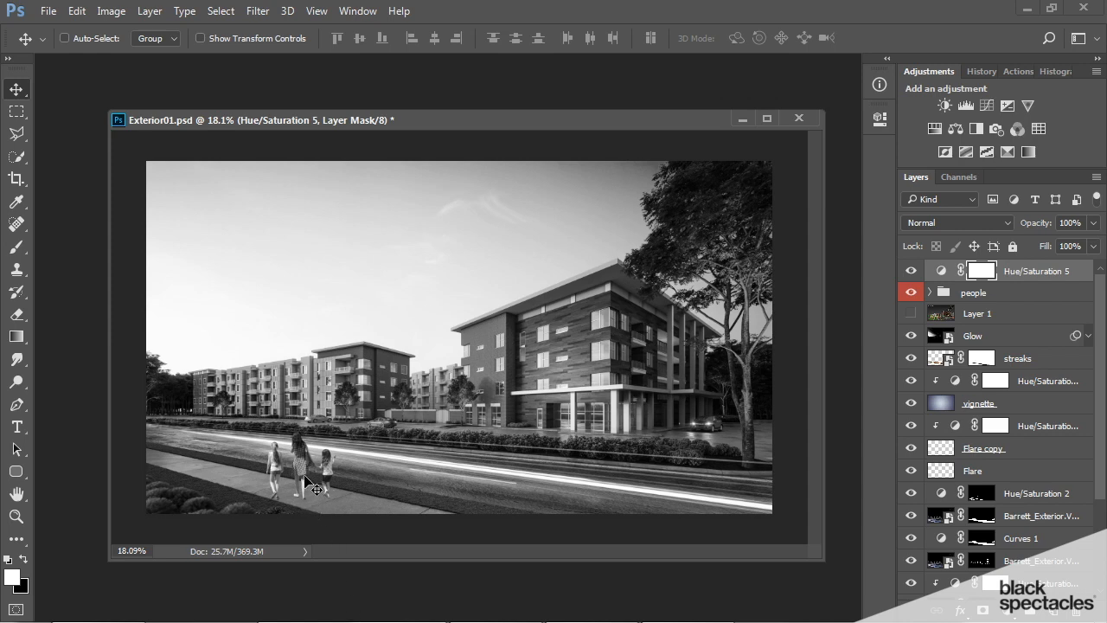
mouse_move(591, 487)
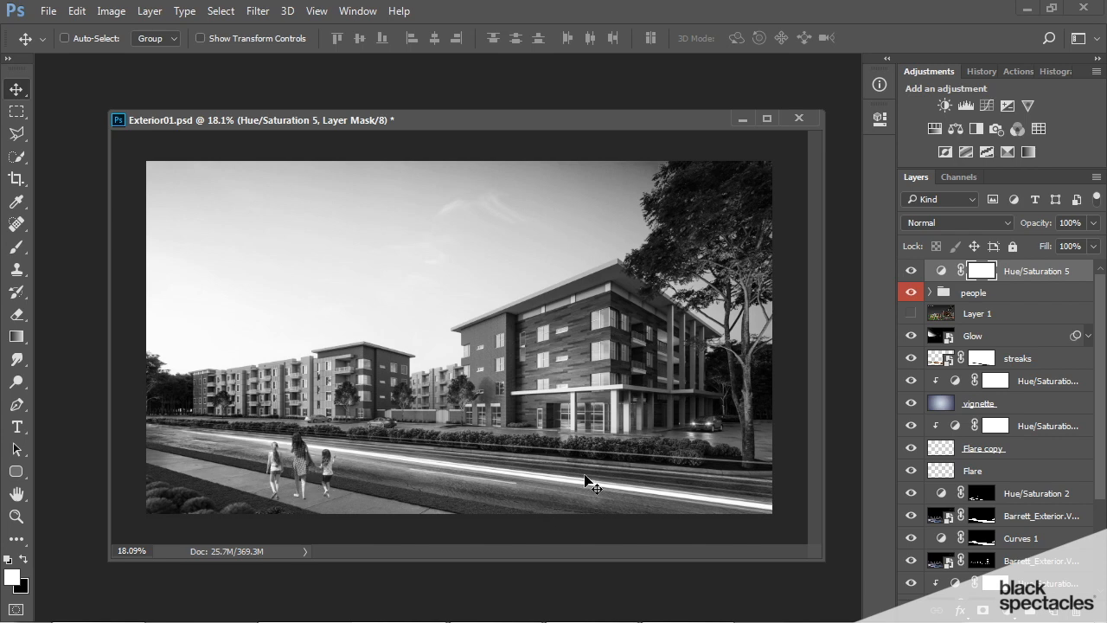
mouse_move(320, 467)
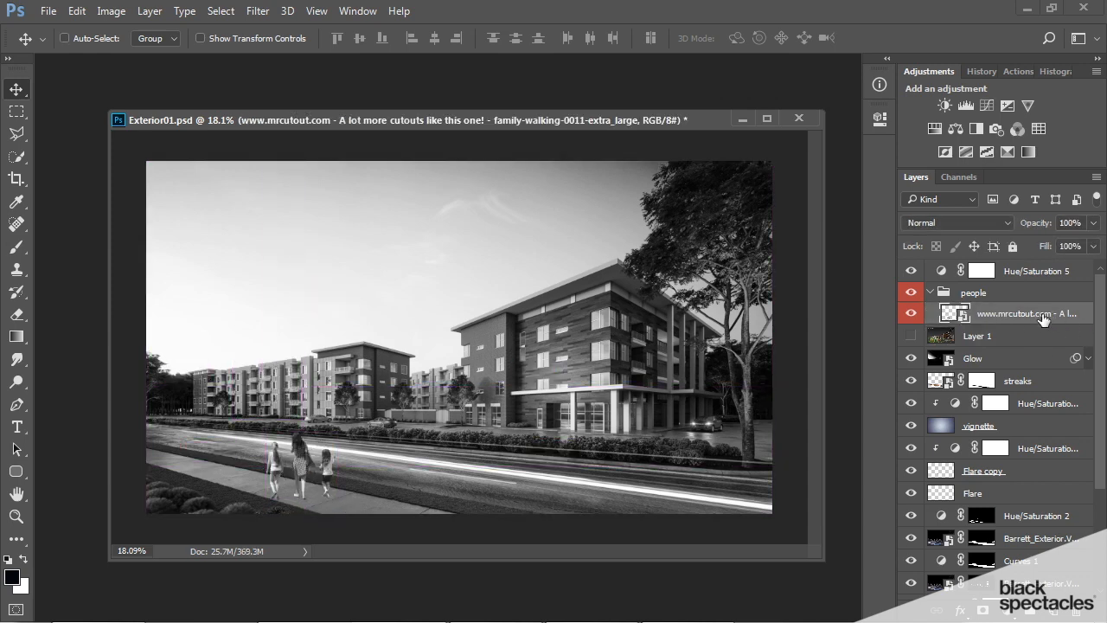
mouse_move(965, 106)
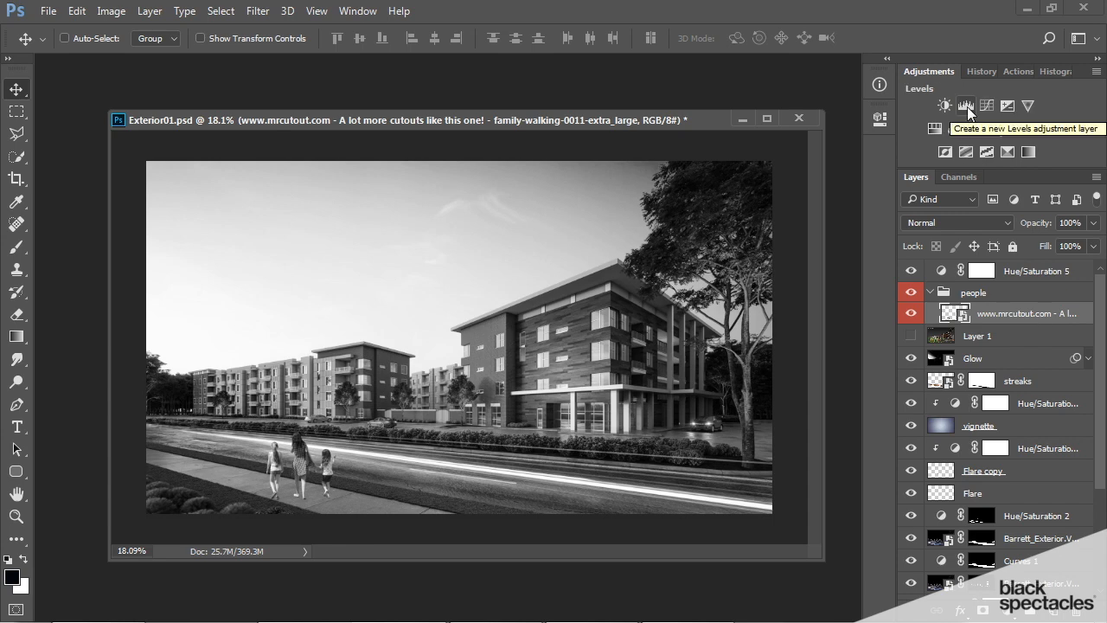
Add a clipped Levels 1 layer above the cutout and lower its output white to 214
left_click(965, 105)
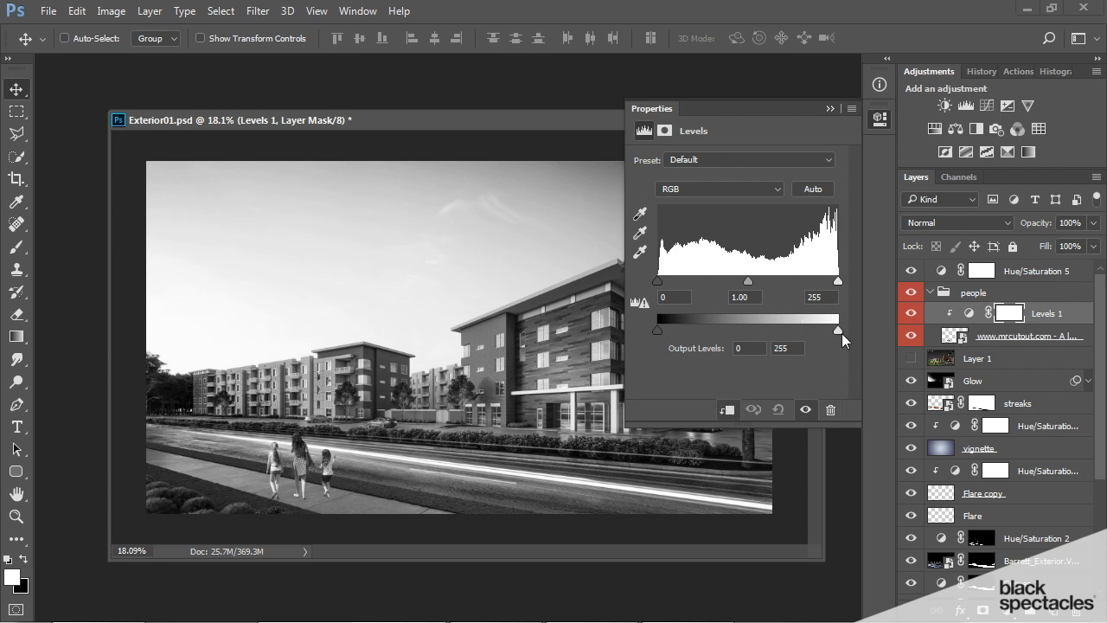
left_click_drag(837, 330, 834, 330)
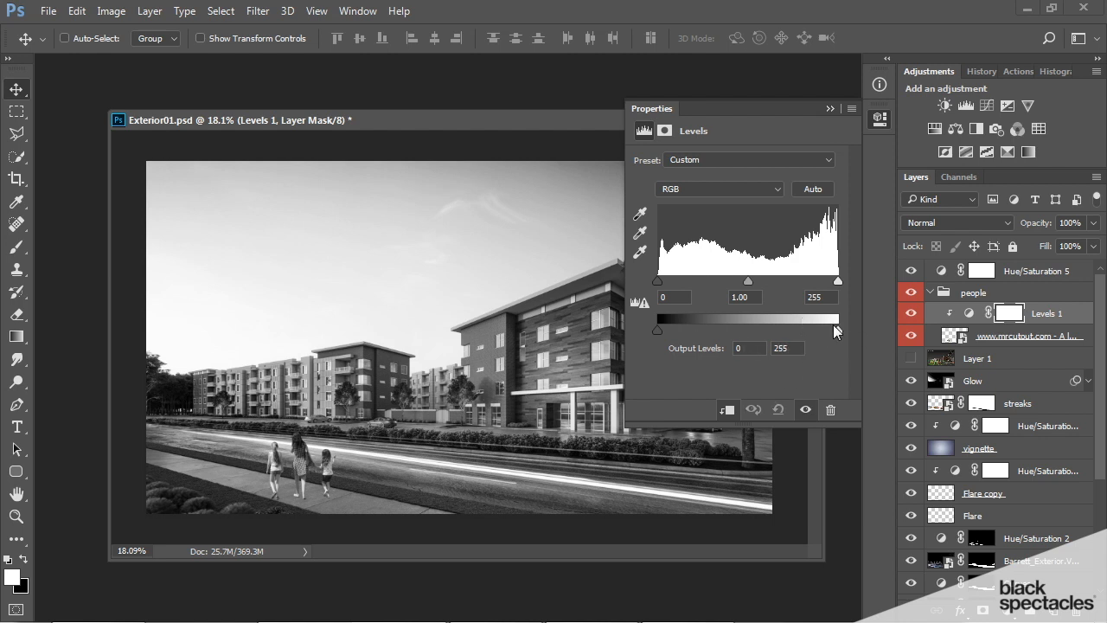
mouse_move(656, 335)
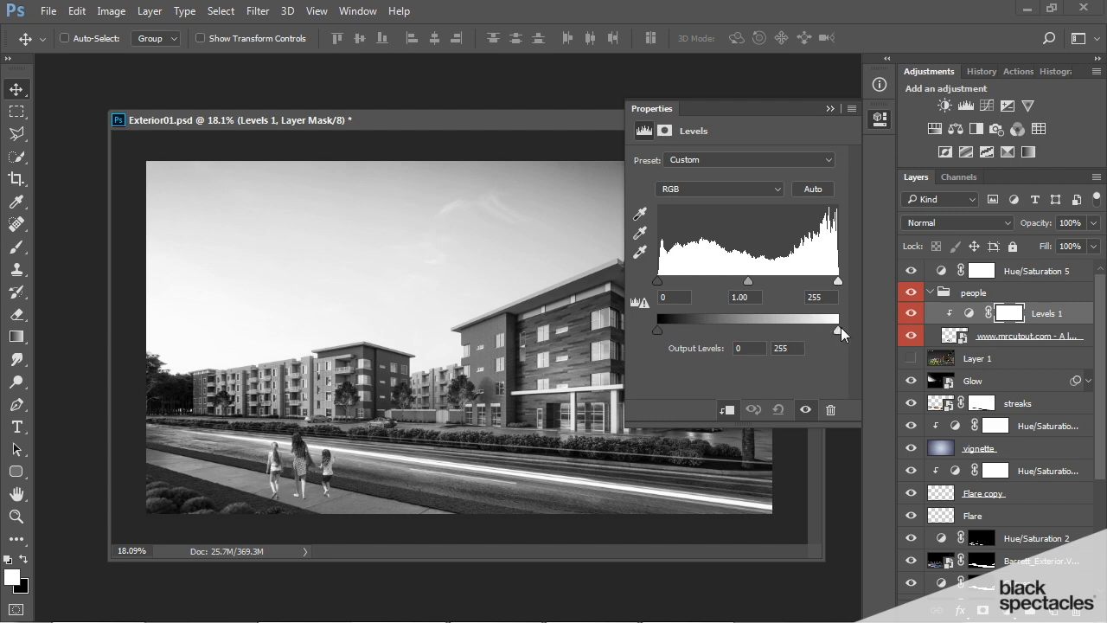
left_click_drag(837, 333, 810, 332)
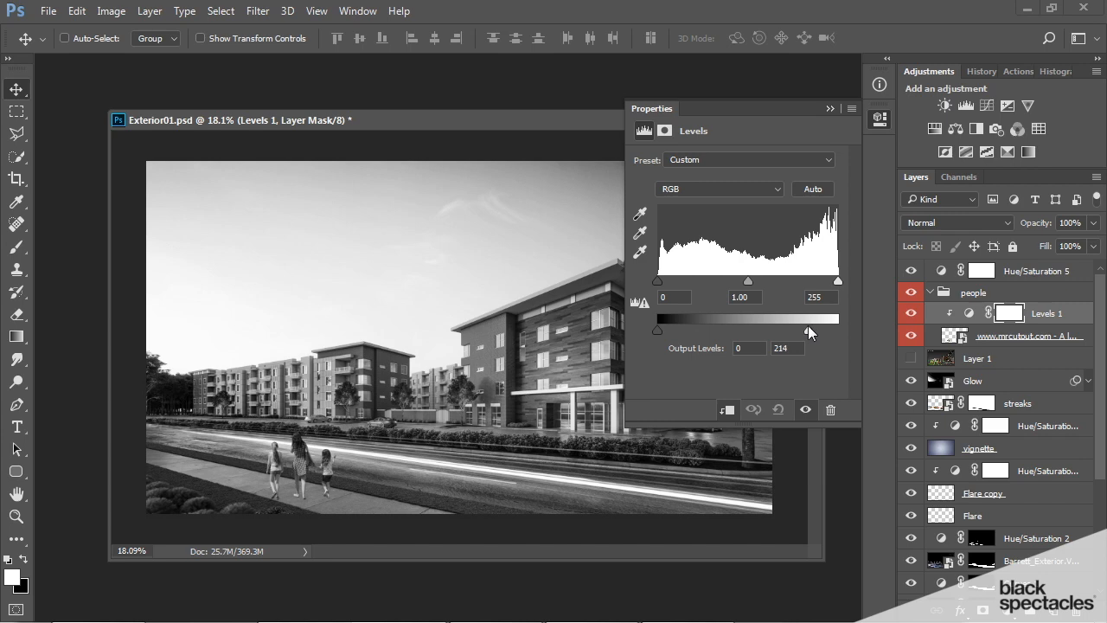
left_click_drag(809, 327, 772, 327)
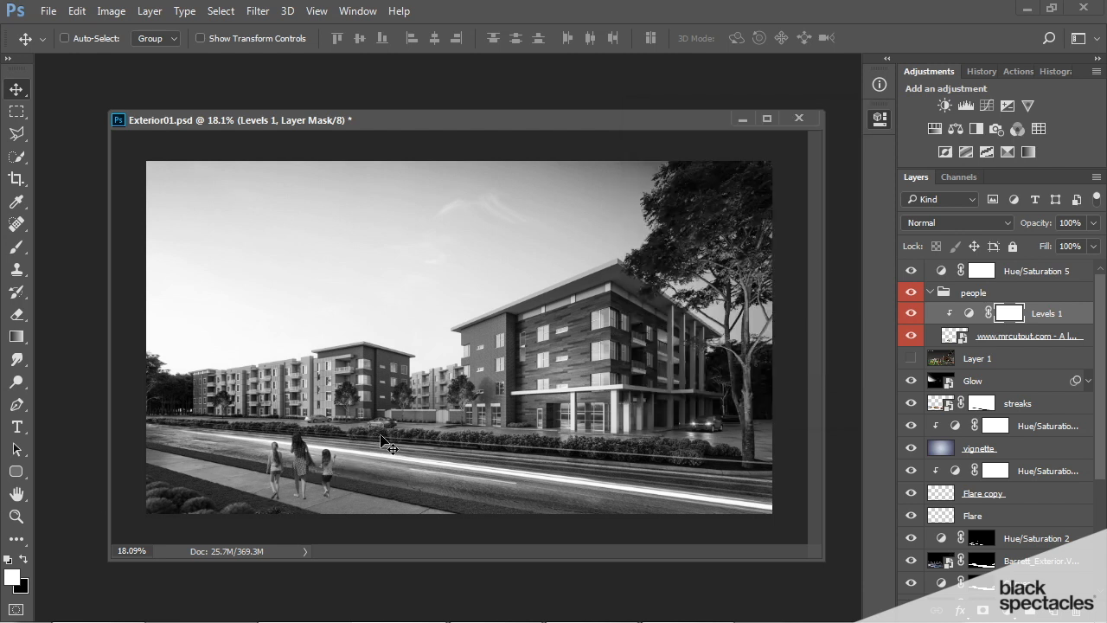
mouse_move(629, 394)
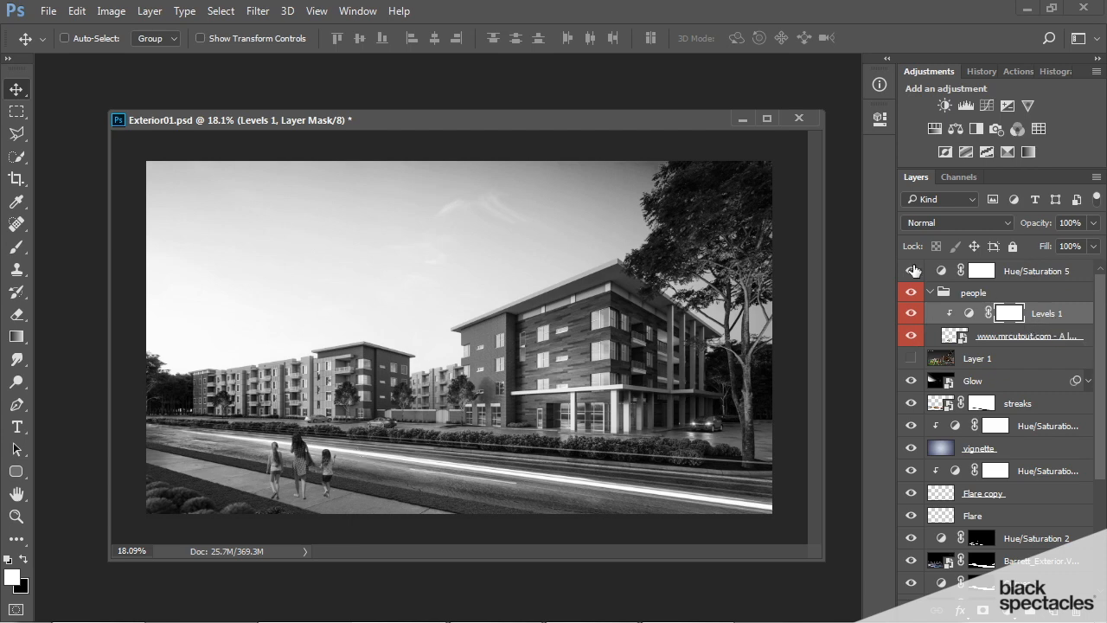
Hide Hue/Saturation 5 for full colour and toggle Levels 1 to compare the darkening
left_click(910, 270)
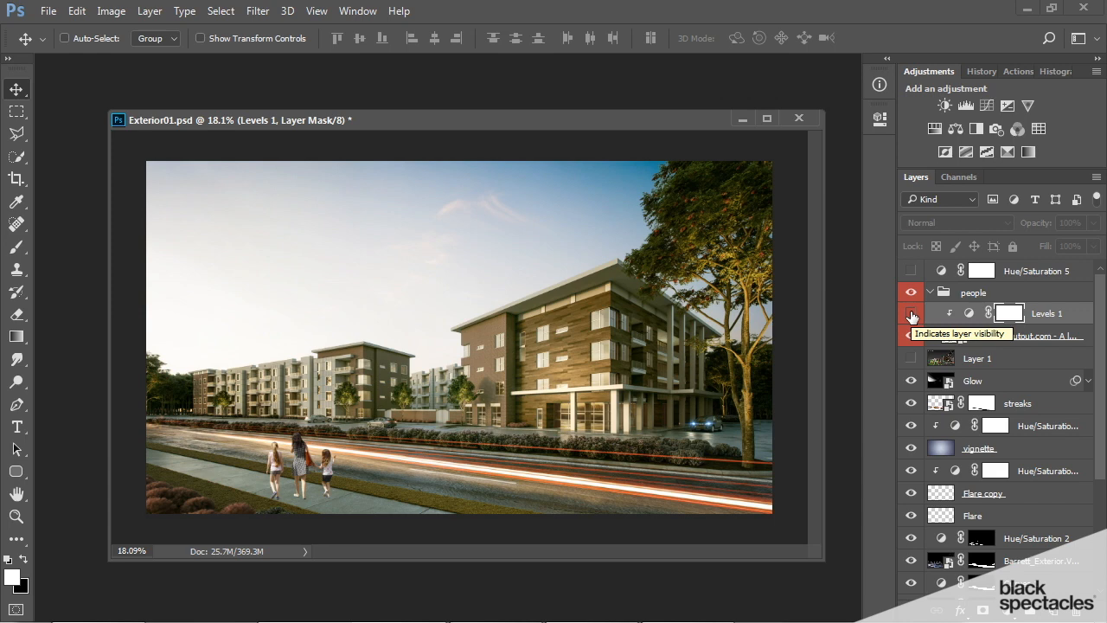
left_click(909, 313)
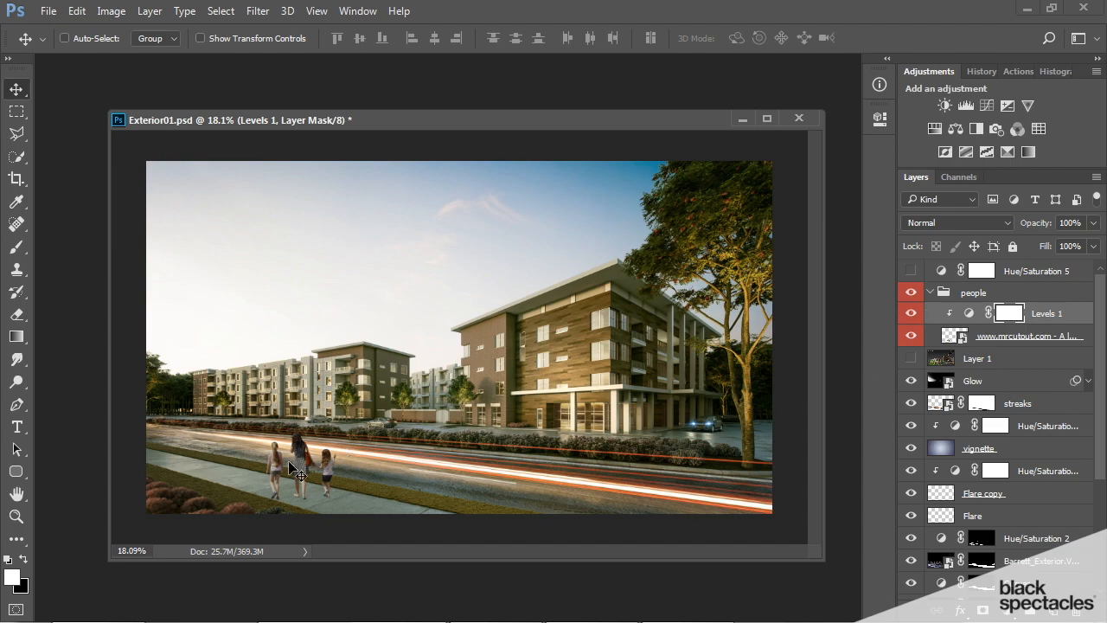
mouse_move(366, 467)
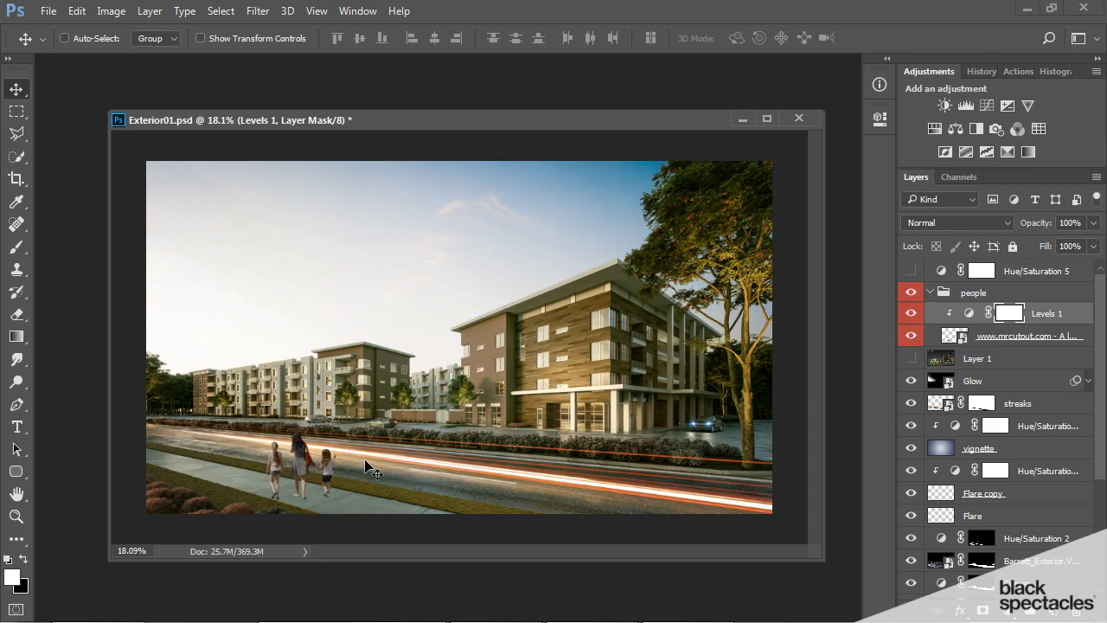